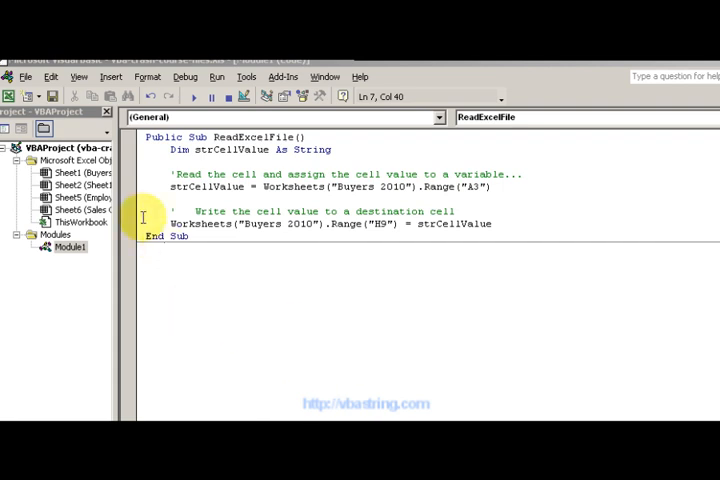
Select the ReadExcelFile lines that read Buyers 2010 A3 into the string variable.
{"action": "triple_click", "coordinate": [250, 149]}
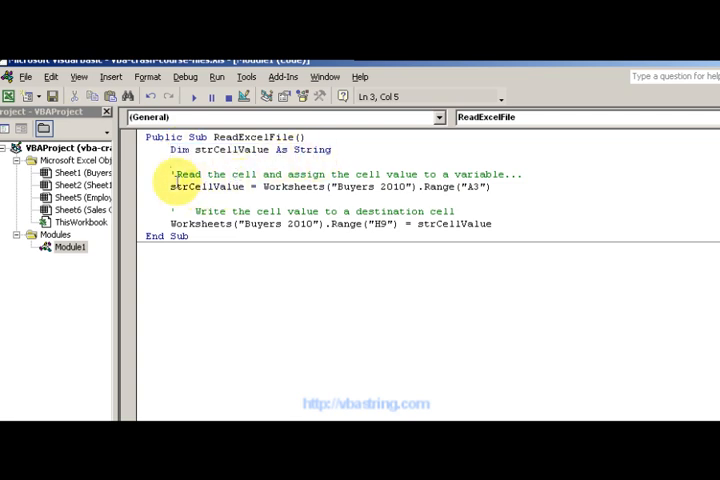
{"action": "left_click_drag", "start_coordinate": [170, 187], "coordinate": [410, 187]}
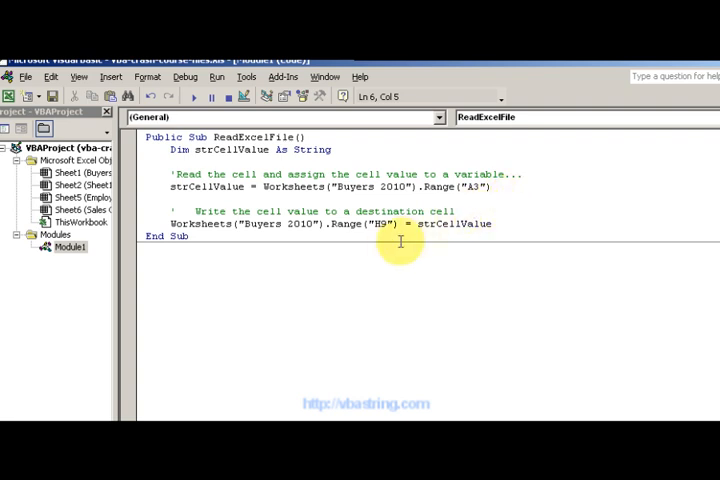
{"action": "mouse_move", "coordinate": [443, 218]}
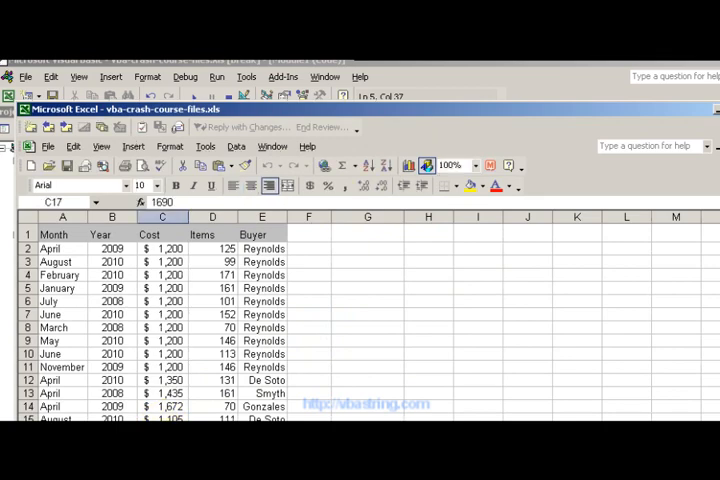
Scroll through the Buyers 2010 sheet and return to the paused macro with Alt+F11.
{"action": "scroll", "scroll_direction": "down", "scroll_amount": 3}
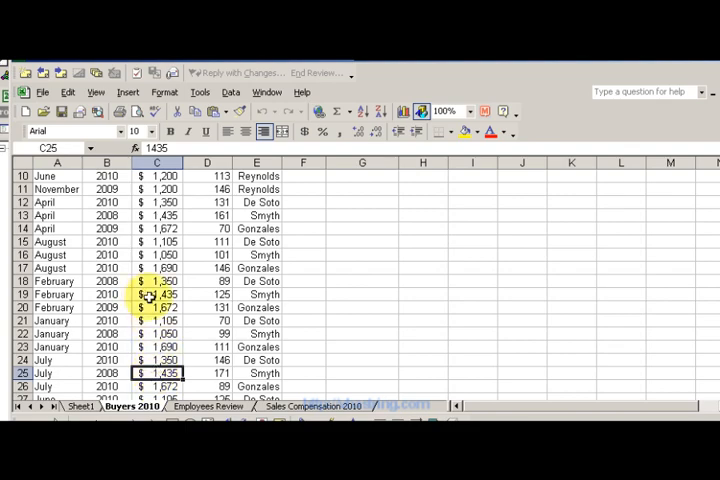
{"action": "scroll", "scroll_direction": "up", "scroll_amount": 3}
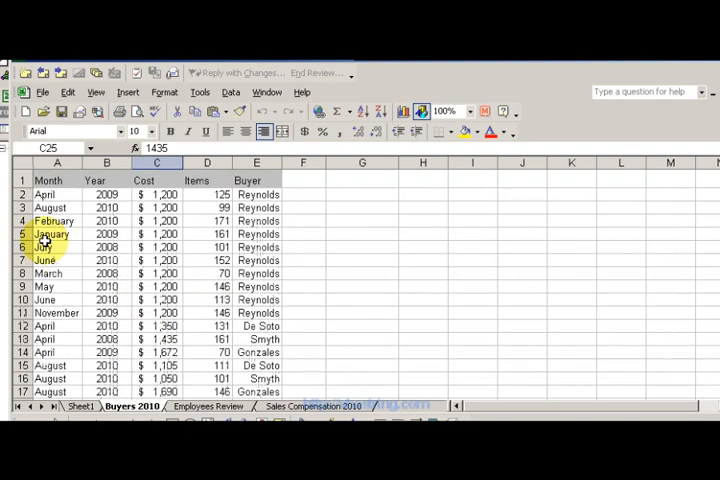
{"action": "scroll", "scroll_direction": "down", "scroll_amount": 3}
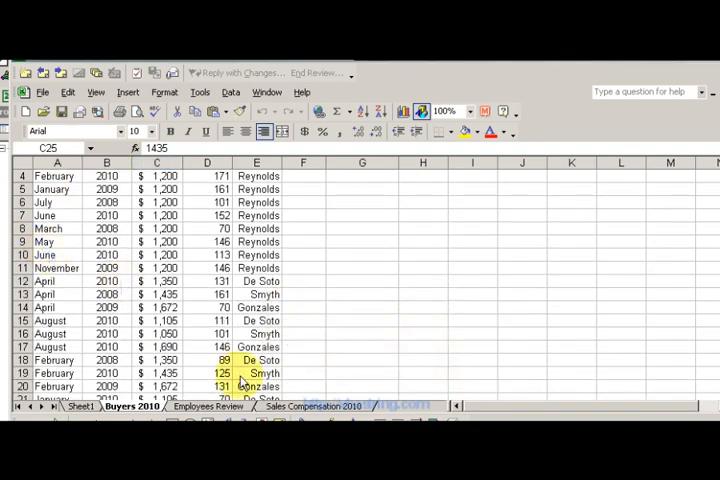
{"action": "key", "text": "alt+F11"}
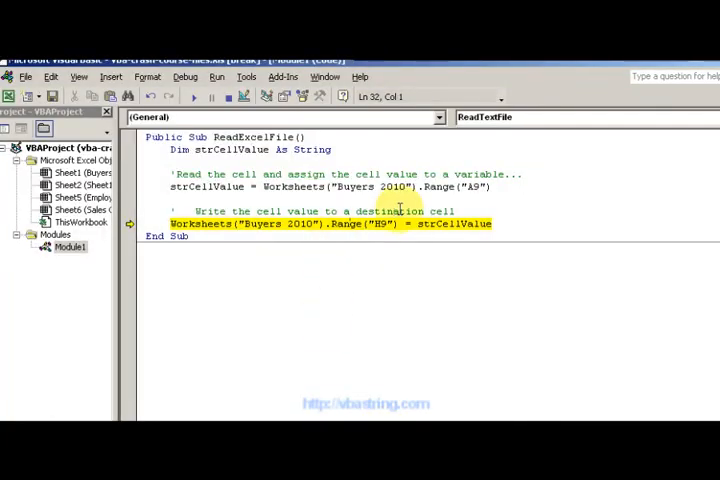
Switch windows to continue stepping through ReadExcelFile toward writing May into H9.
{"action": "key", "text": "alt+tab"}
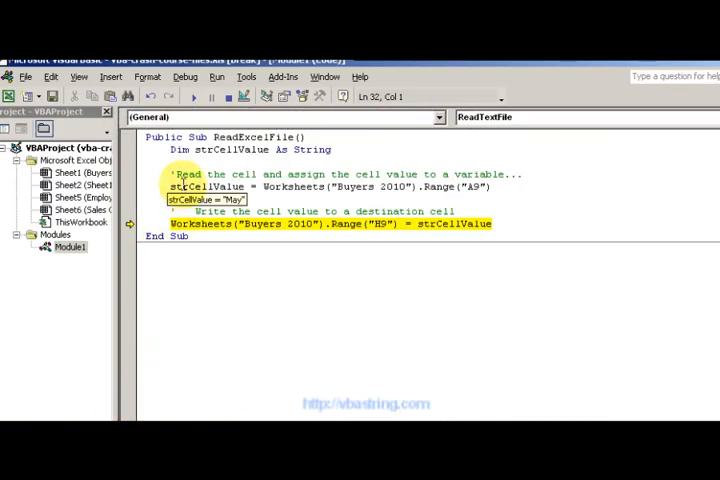
{"action": "mouse_move", "coordinate": [230, 204]}
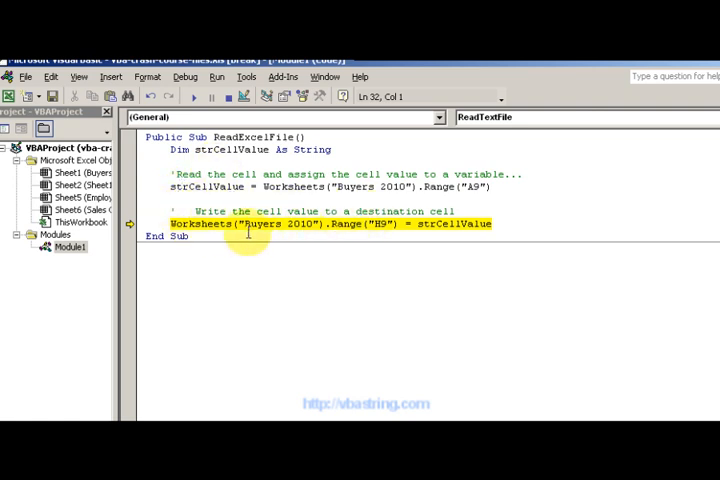
{"action": "mouse_move", "coordinate": [380, 222]}
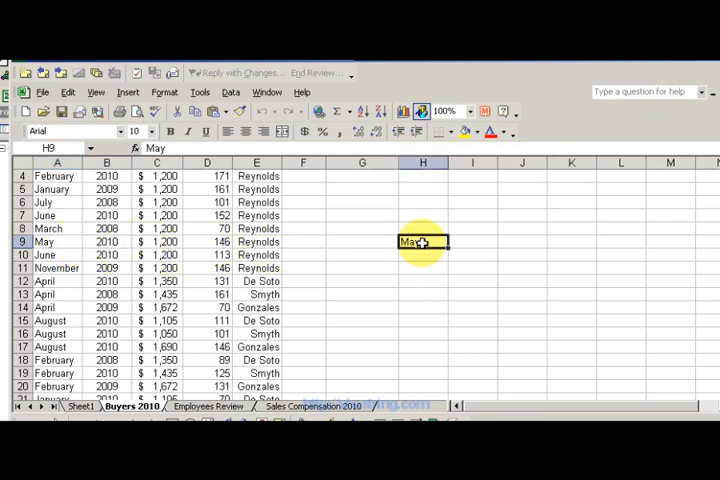
{"action": "mouse_move", "coordinate": [332, 260]}
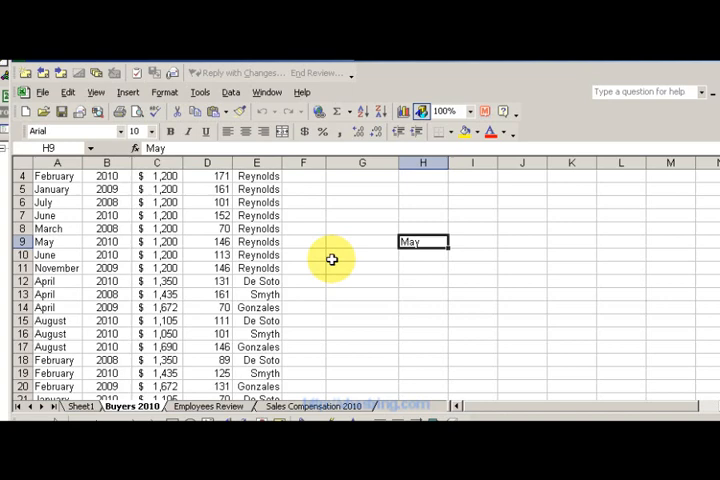
{"action": "mouse_move", "coordinate": [315, 260]}
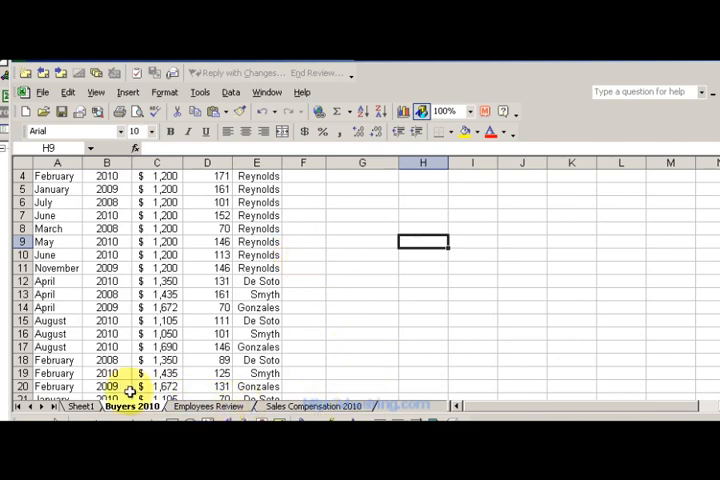
Select the new worksheet tab so it can be named upload.
{"action": "left_click", "coordinate": [311, 406]}
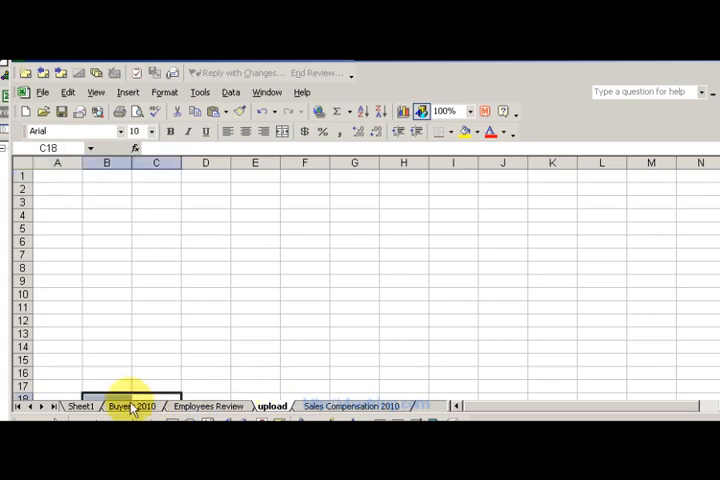
Review the Buyers 2010 Month entries A2:A9 from April to May, then the January cell A5.
{"action": "left_click", "coordinate": [131, 406]}
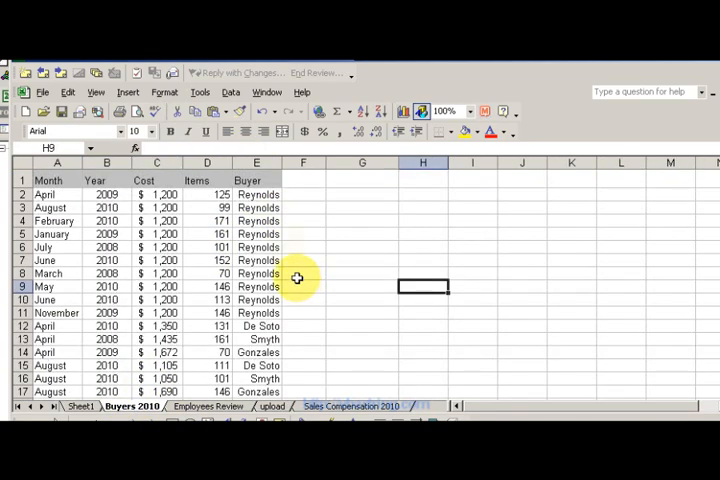
{"action": "left_click", "coordinate": [258, 273]}
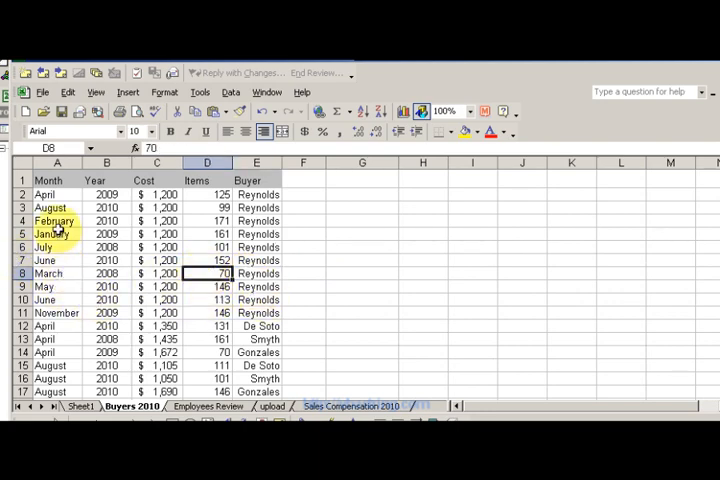
{"action": "left_click_drag", "start_coordinate": [56, 180], "coordinate": [56, 260]}
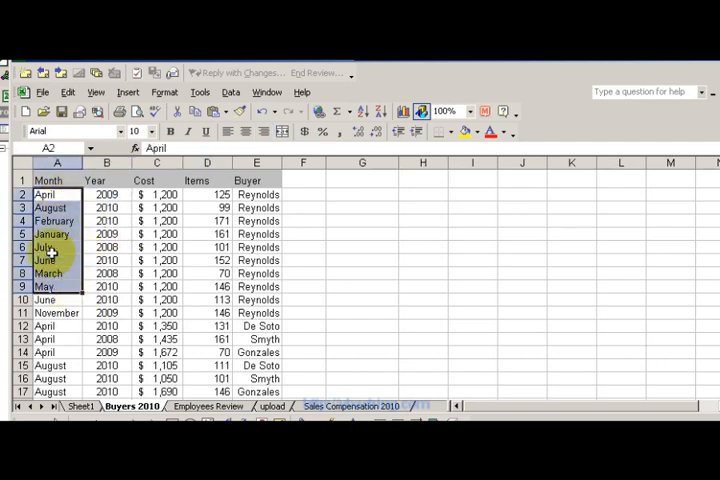
{"action": "left_click", "coordinate": [48, 180]}
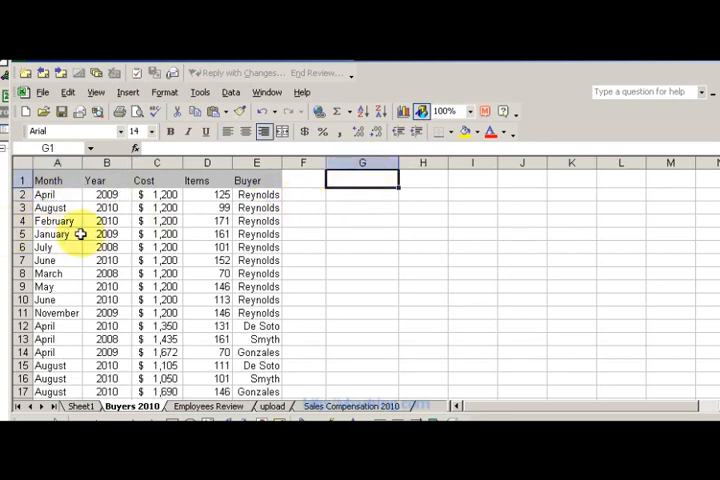
{"action": "left_click", "coordinate": [52, 233]}
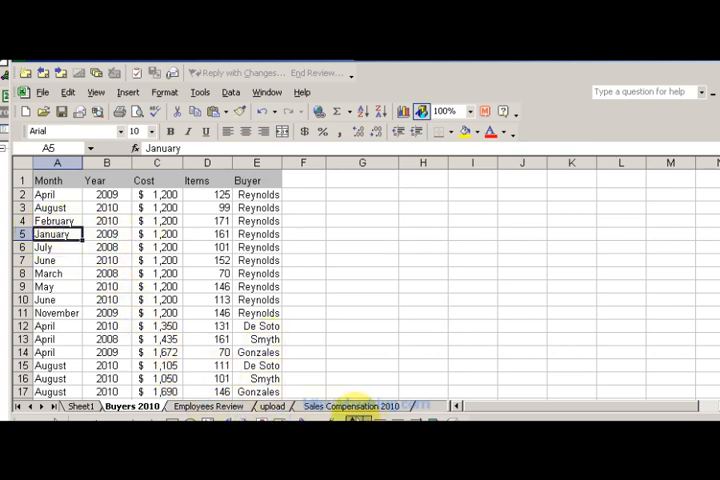
{"action": "left_click", "coordinate": [272, 406]}
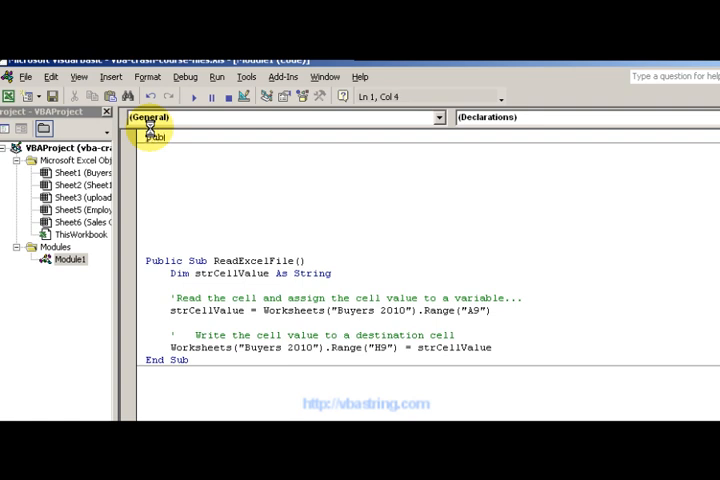
Declare a new empty Sub ReadExcelFiles2 and dismiss the compile error message.
{"action": "type", "text": "sub"}
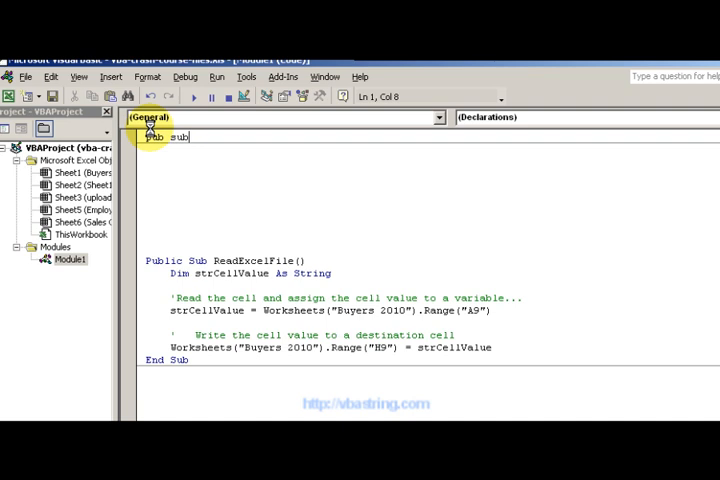
{"action": "type", "text": "ReadExcelF9"}
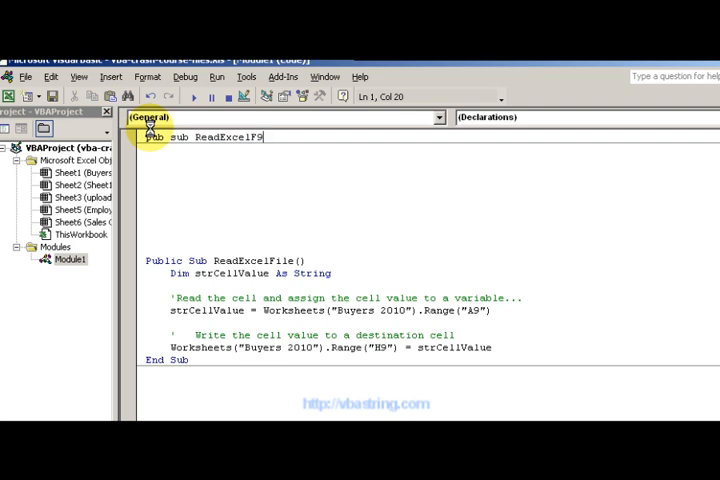
{"action": "type", "text": "l"}
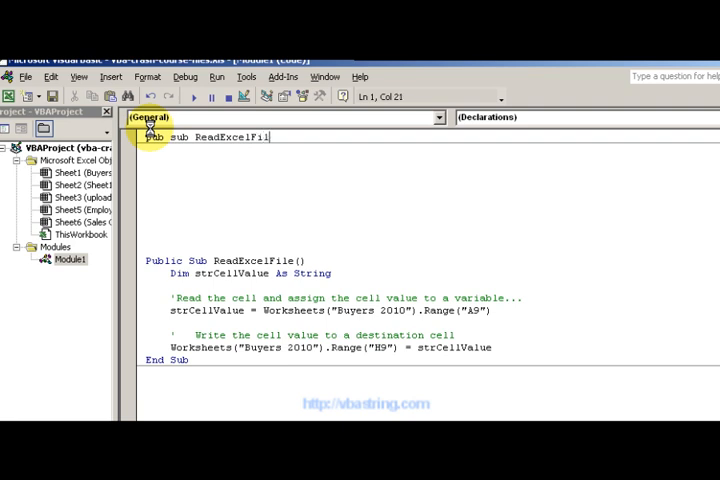
{"action": "type", "text": "es2("}
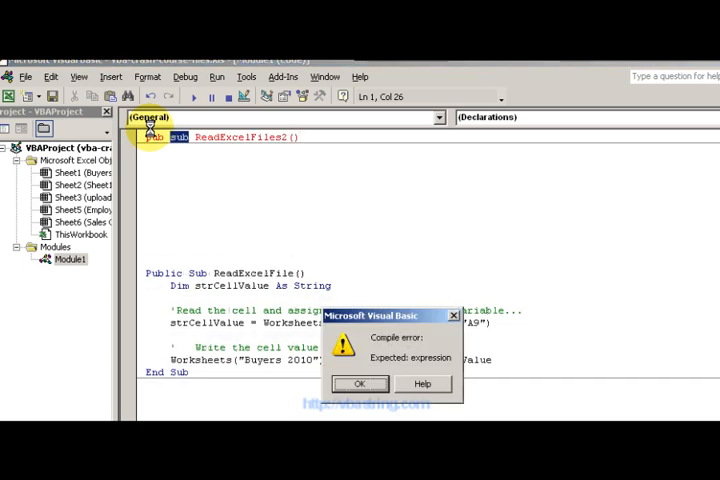
{"action": "left_click", "coordinate": [359, 383]}
{"action": "type", "text": "lic"}
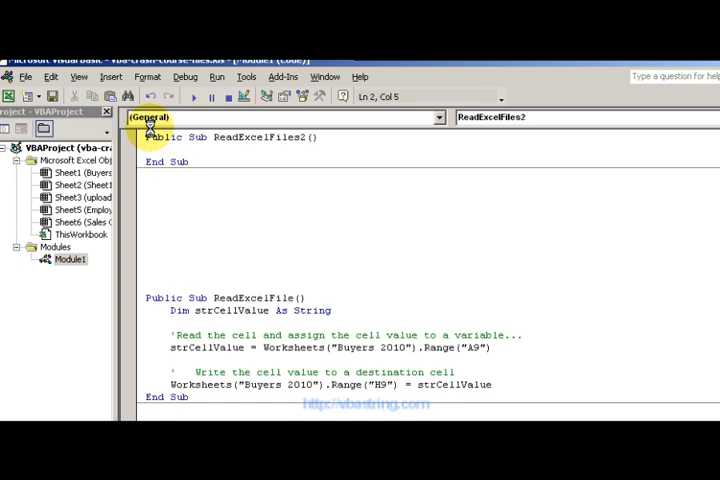
{"action": "mouse_move", "coordinate": [565, 378]}
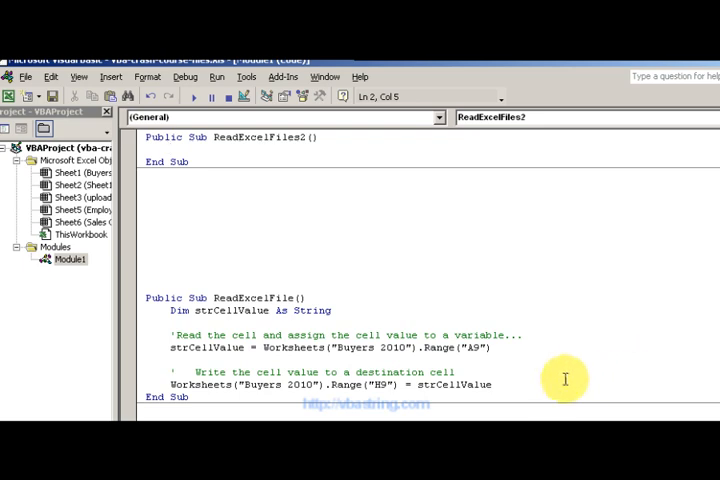
Copy ReadExcelFile's body into ReadExcelFiles2 and retarget it to Worksheets("upload").Range("a1").
{"action": "left_click", "coordinate": [440, 385]}
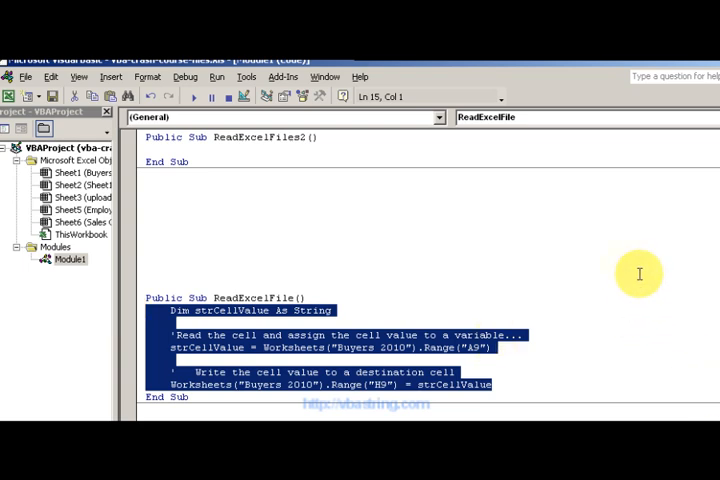
{"action": "left_click", "coordinate": [197, 148]}
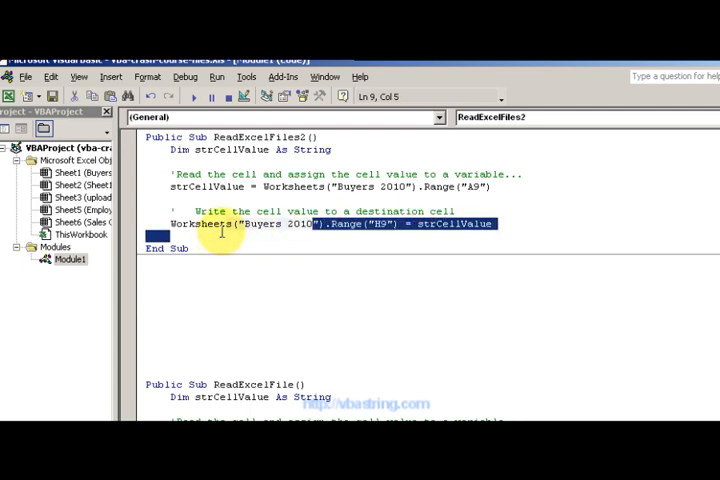
{"action": "double_click", "coordinate": [277, 224]}
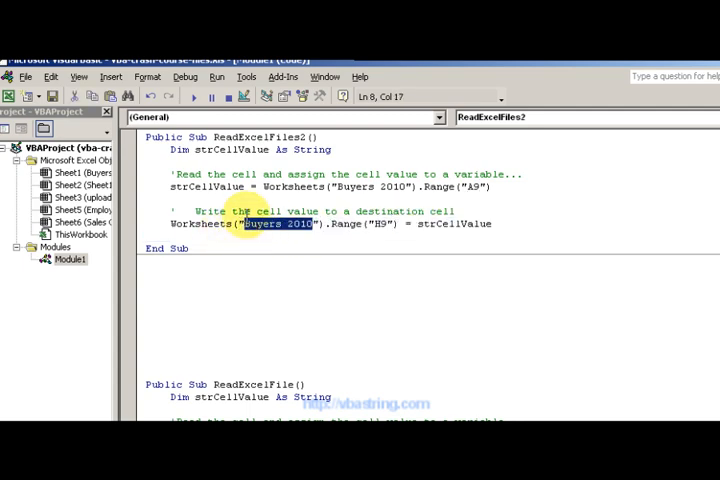
{"action": "type", "text": "Upload"}
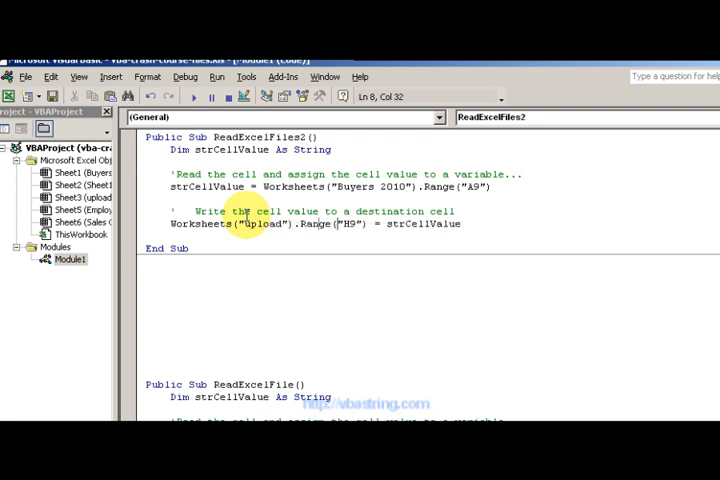
{"action": "double_click", "coordinate": [345, 223]}
{"action": "type", "text": "a1"}
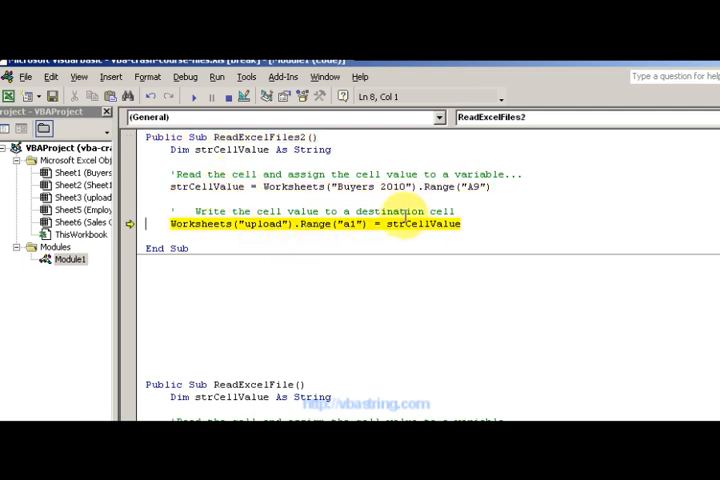
Step through ReadExcelFiles2 with F8 and verify May in Buyers 2010 A9 and the upload sheet.
{"action": "key", "text": "F8"}
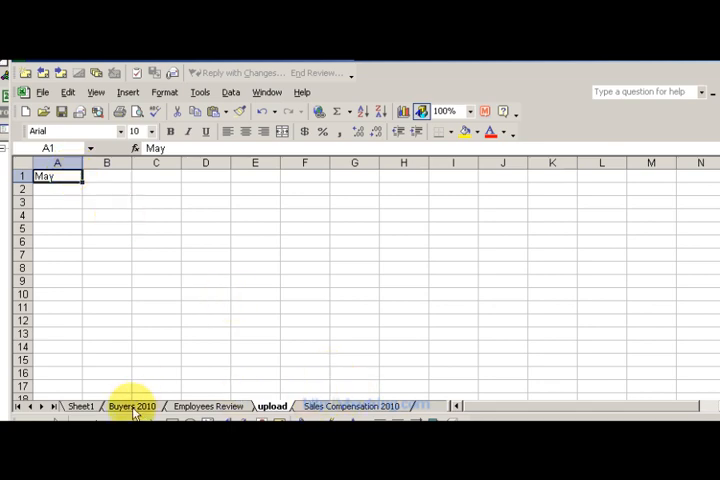
{"action": "left_click", "coordinate": [131, 406]}
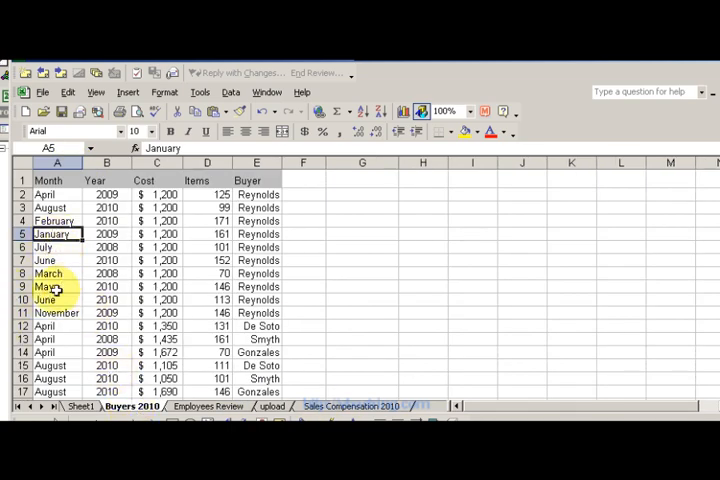
{"action": "left_click", "coordinate": [43, 287]}
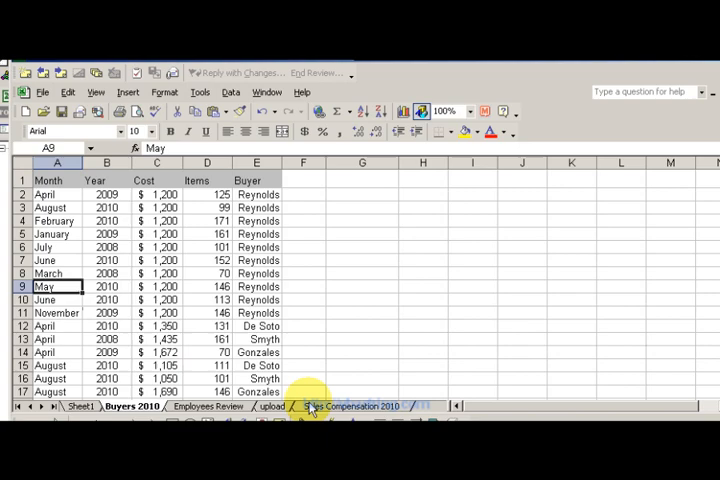
{"action": "left_click", "coordinate": [272, 406]}
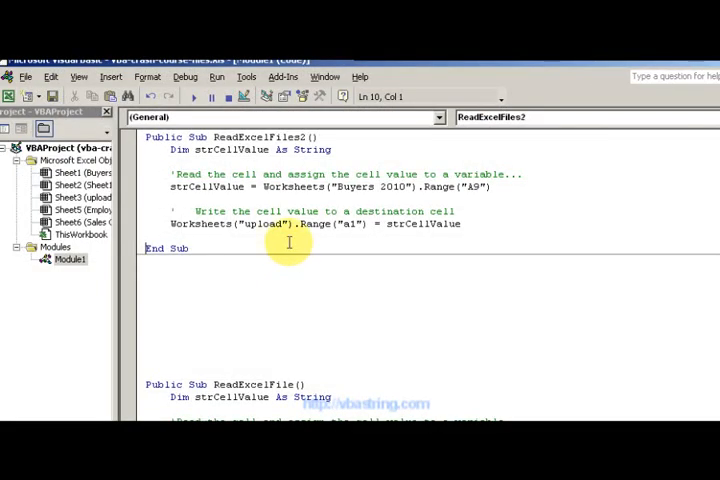
{"action": "mouse_move", "coordinate": [357, 235]}
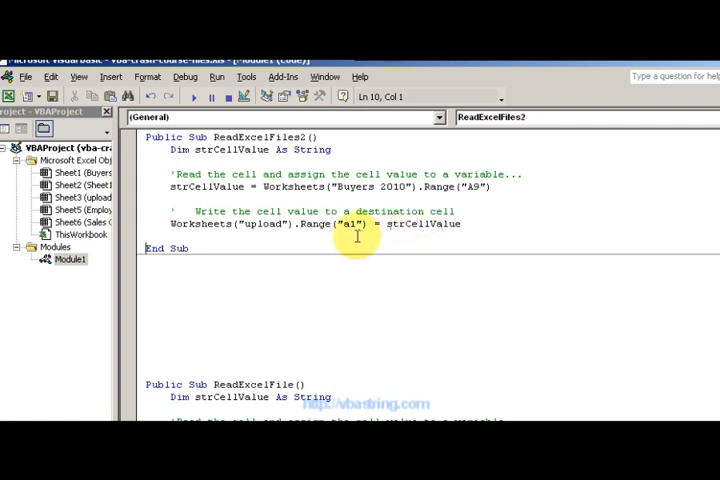
{"action": "left_click", "coordinate": [347, 223]}
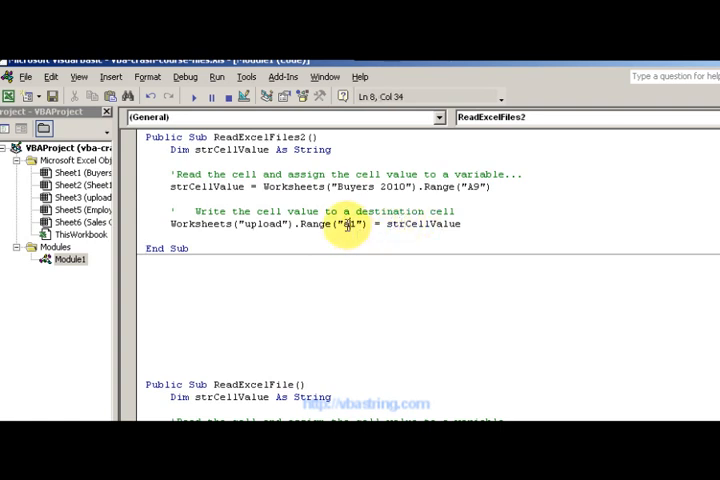